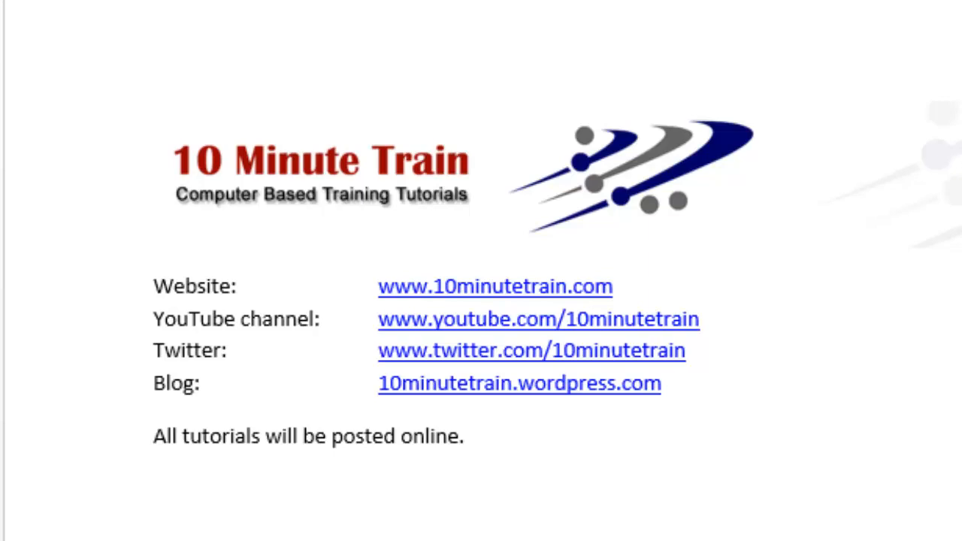
- Review the customer list and select the full table A1:F25, headers included
click(154, 236)
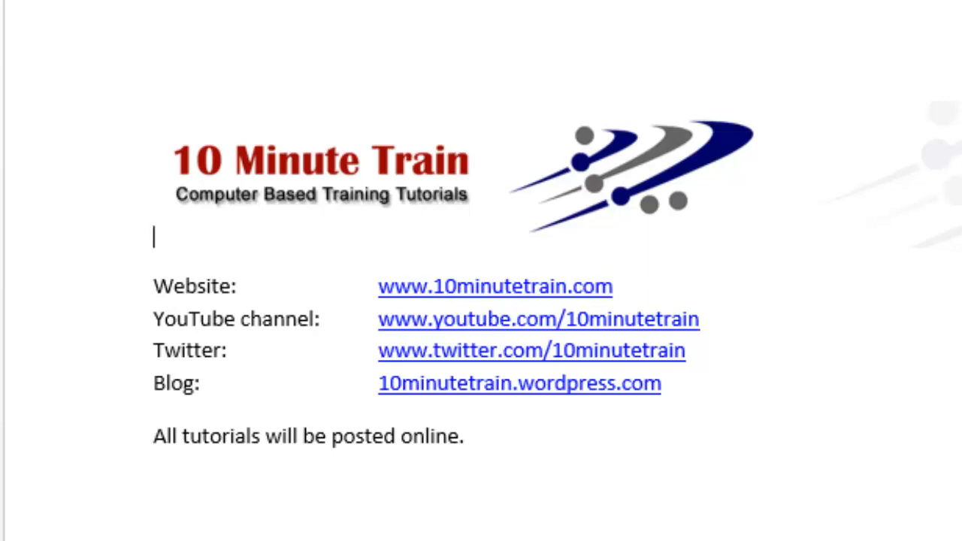
mouse_move(432, 301)
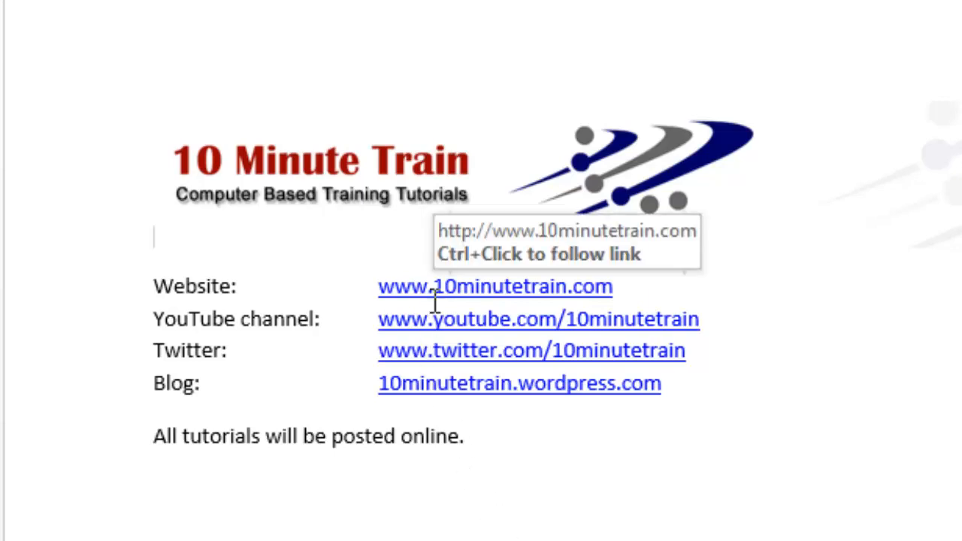
mouse_move(808, 312)
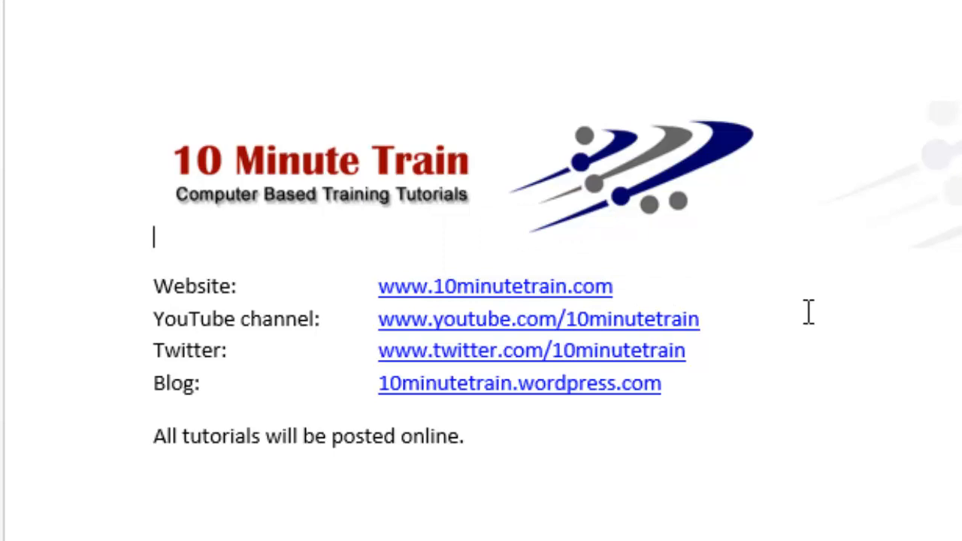
mouse_move(683, 315)
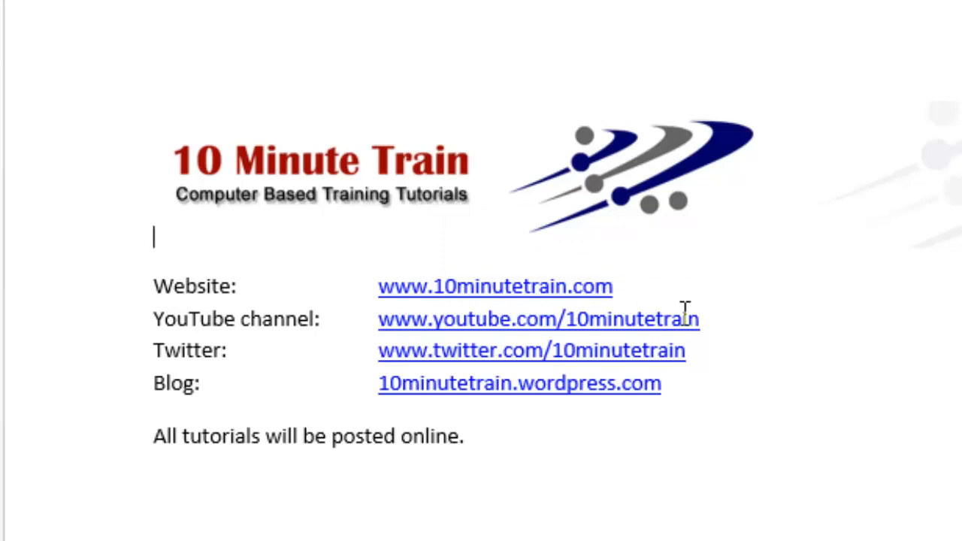
mouse_move(911, 329)
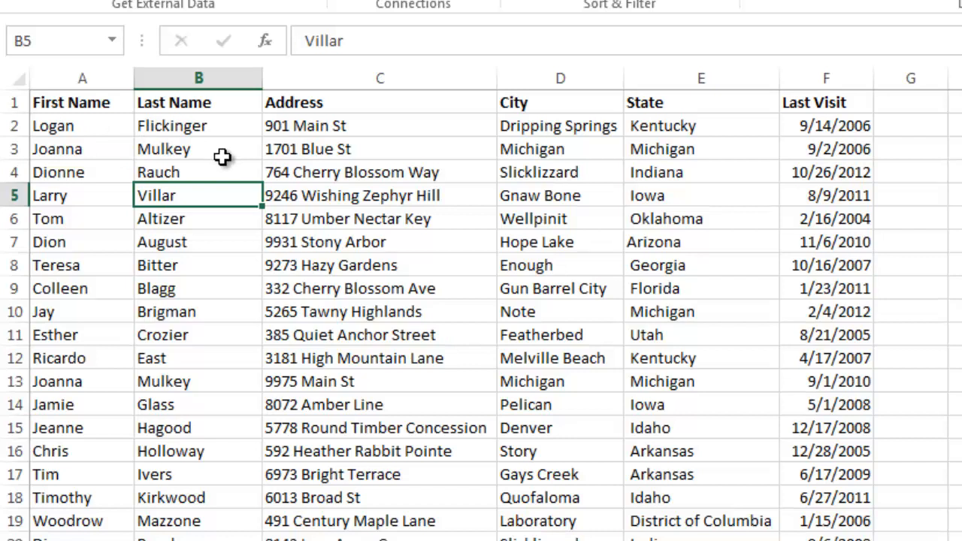
mouse_move(520, 160)
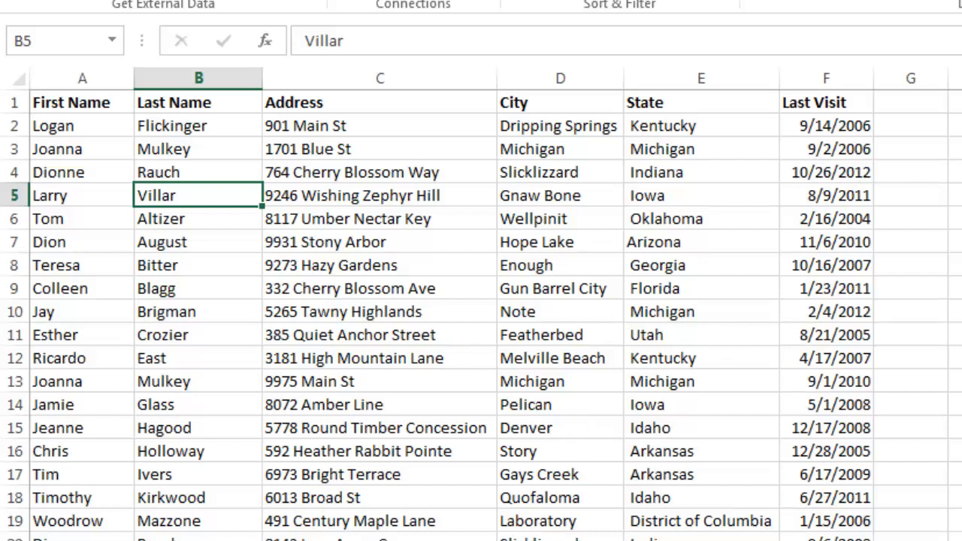
mouse_move(79, 157)
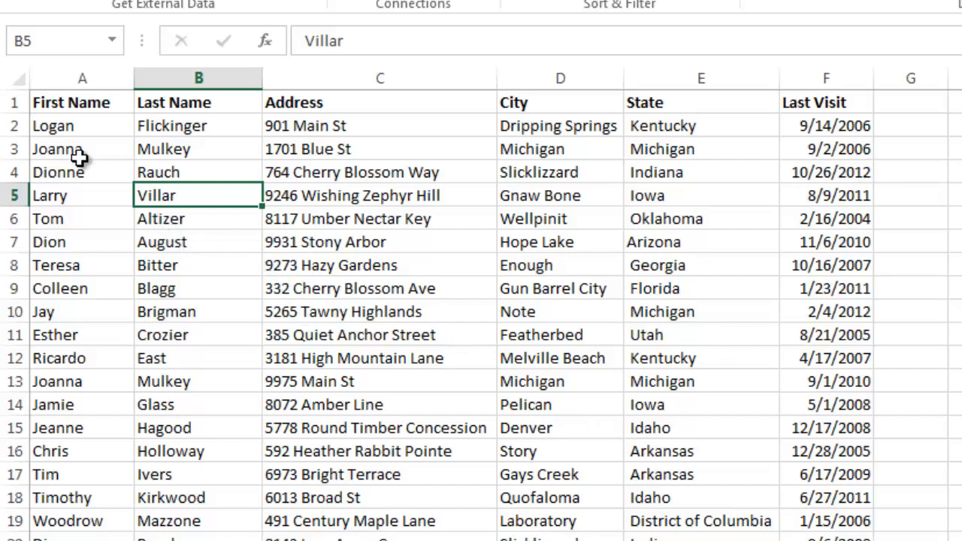
mouse_move(113, 444)
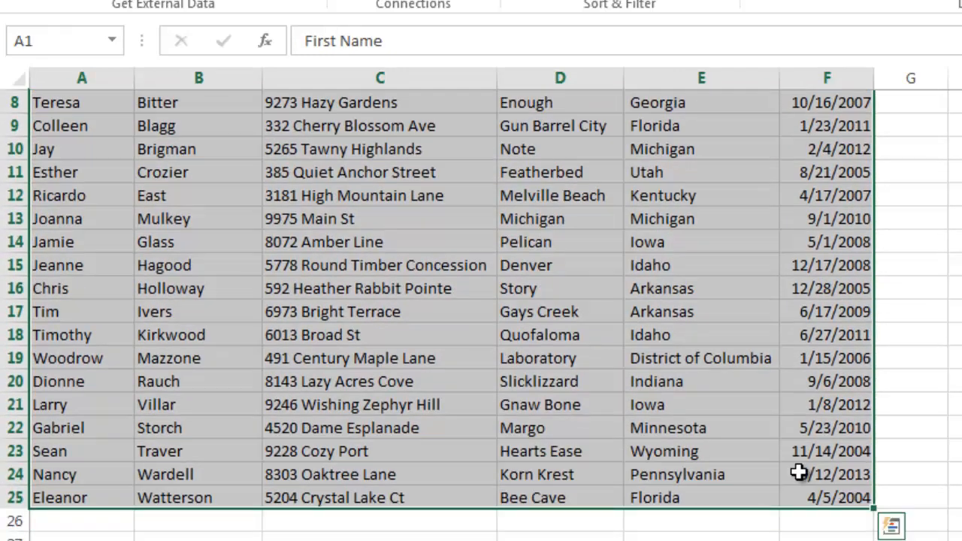
click(56, 102)
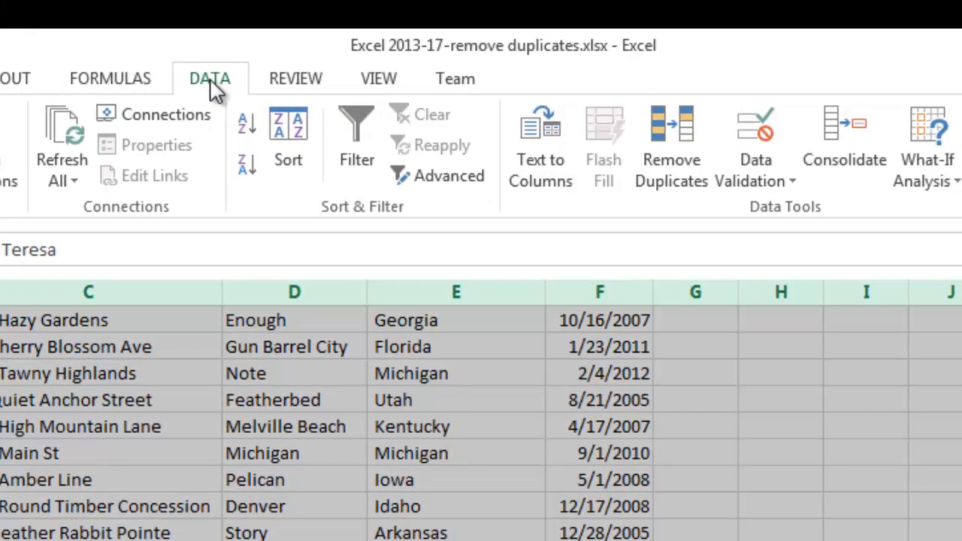
mouse_move(727, 225)
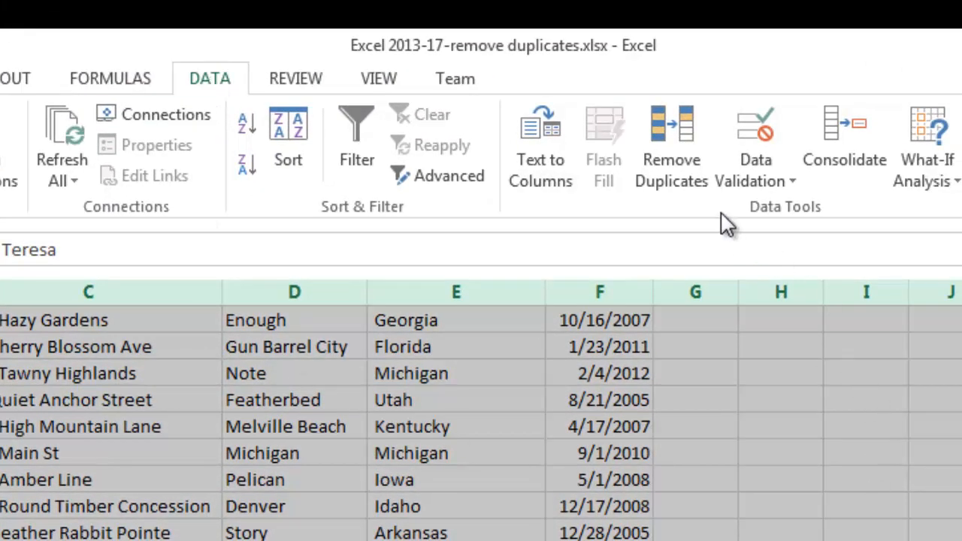
mouse_move(670, 143)
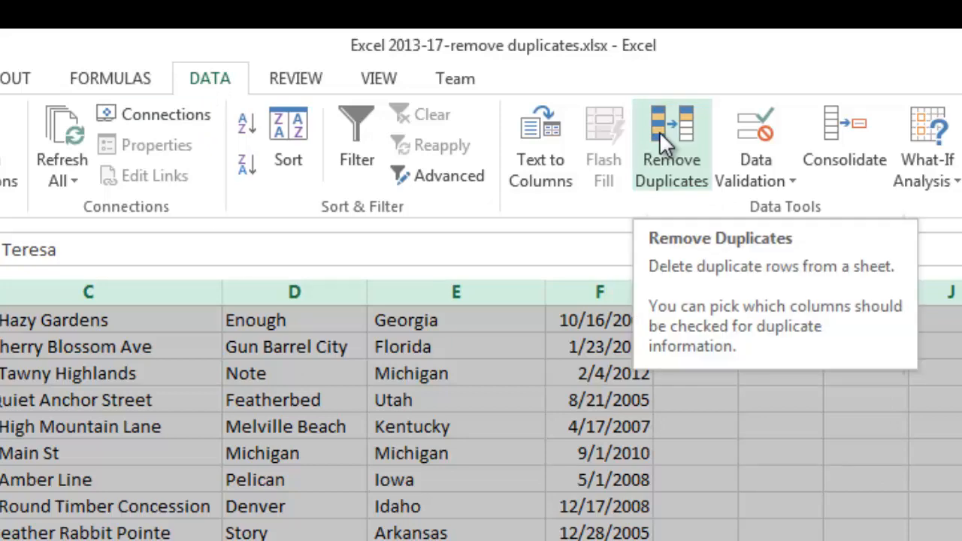
- Launch Remove Duplicates from the DATA tab's Data Tools group
click(670, 142)
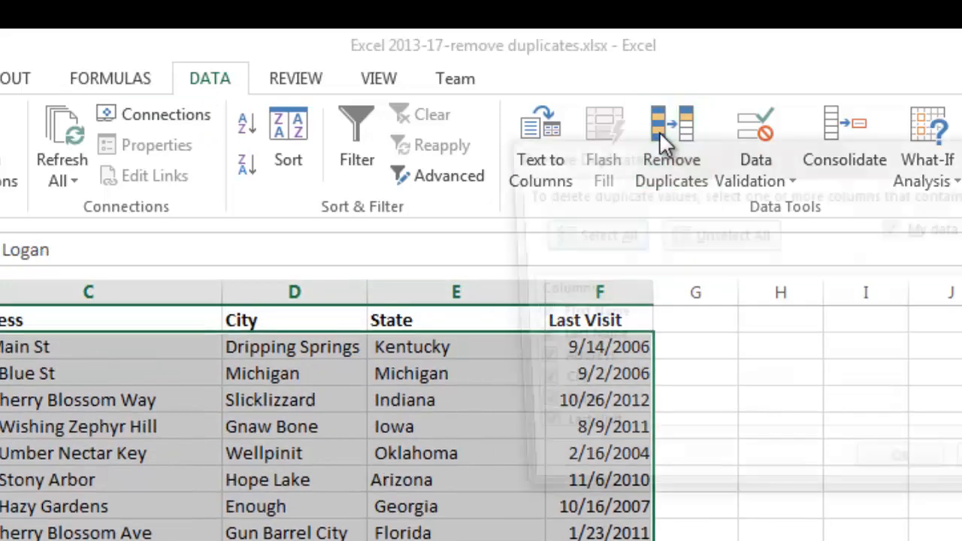
- Remove duplicates matching only First Name and Last Name, with My data has headers kept on
click(669, 139)
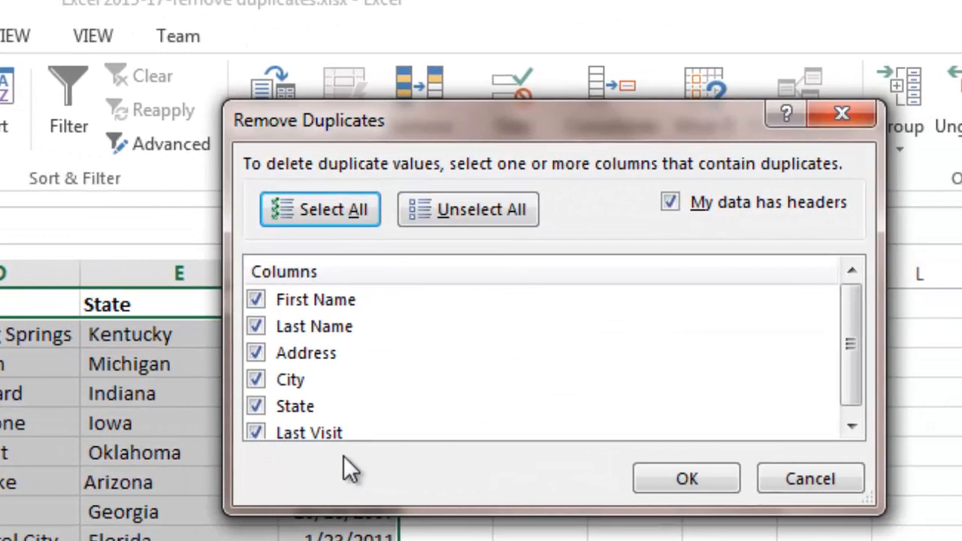
mouse_move(335, 304)
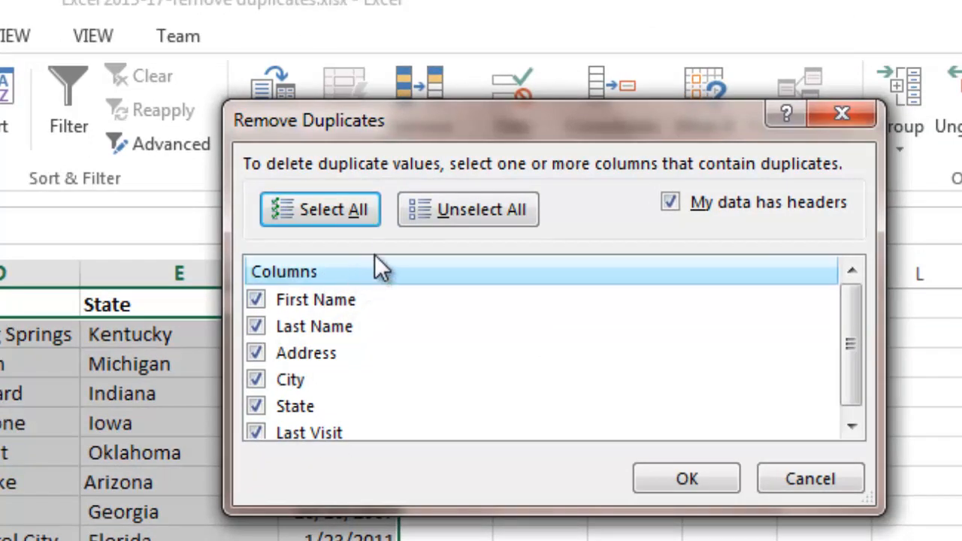
click(468, 209)
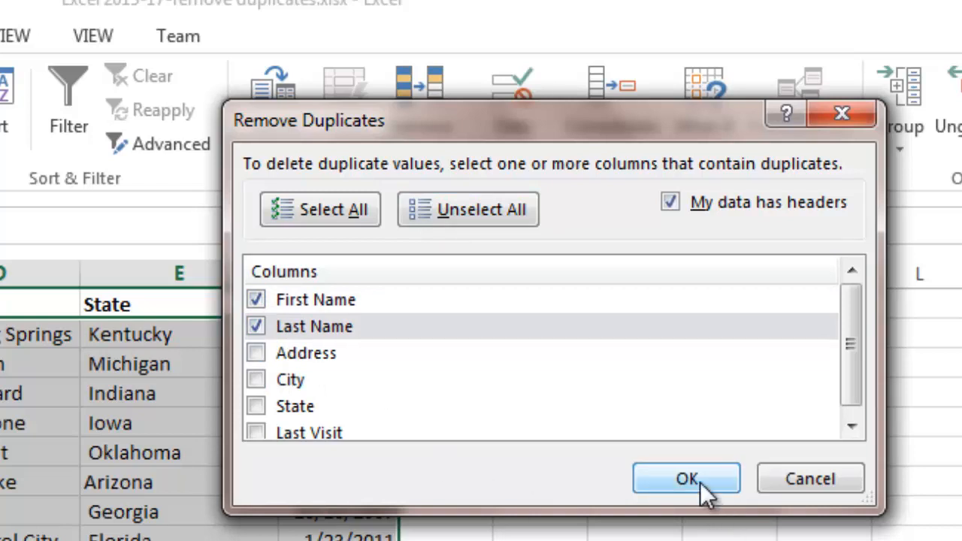
mouse_move(300, 417)
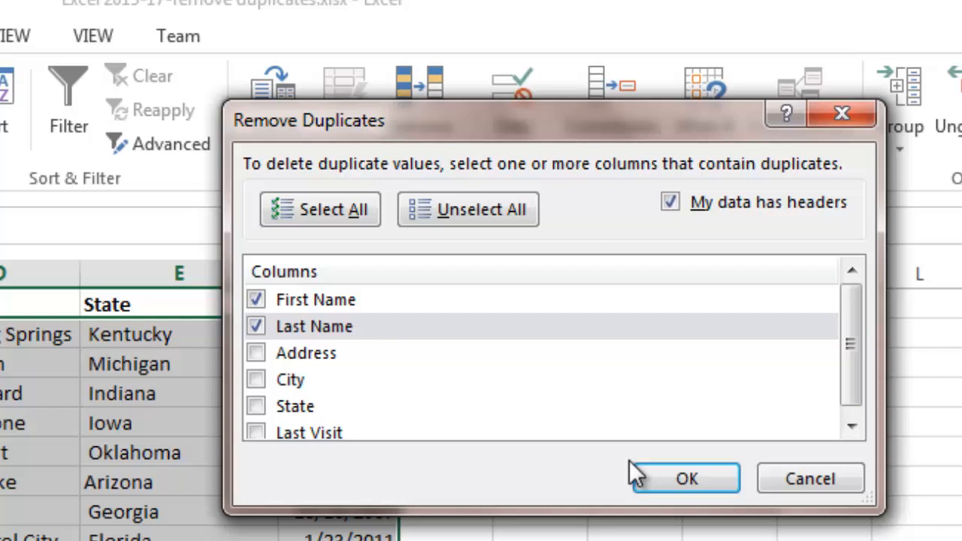
mouse_move(680, 225)
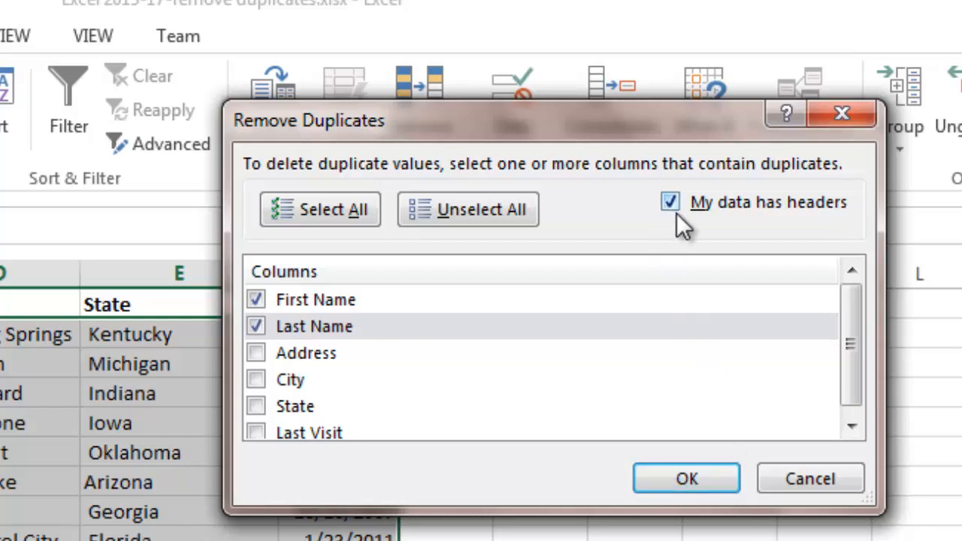
mouse_move(192, 282)
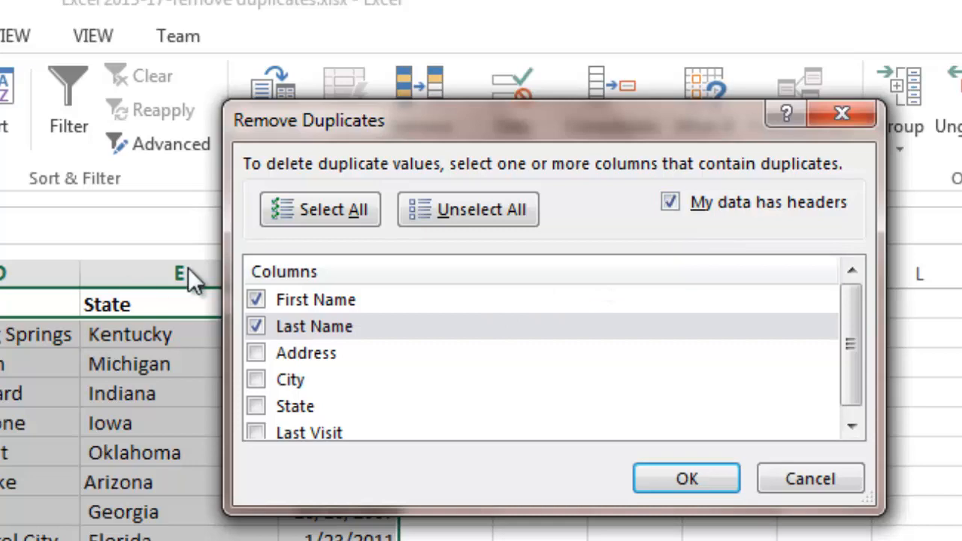
mouse_move(685, 478)
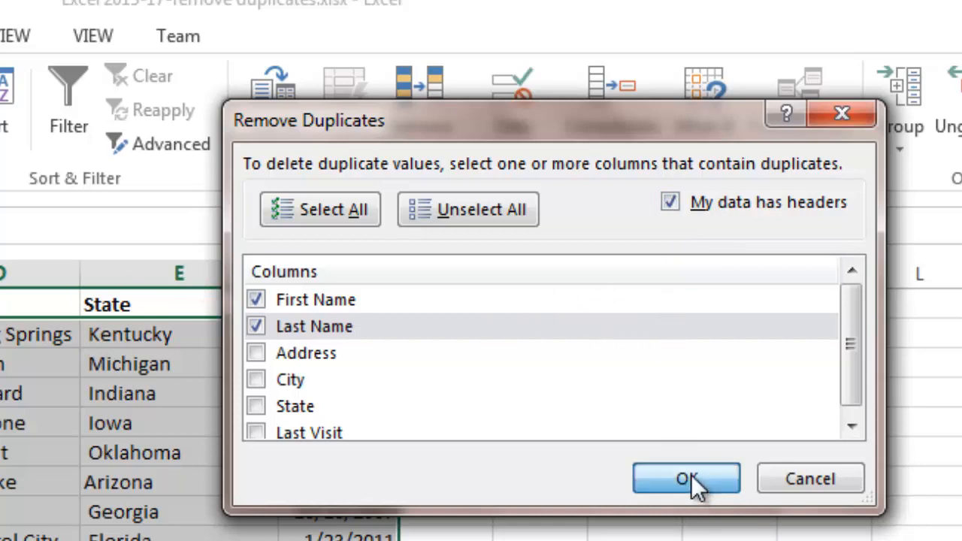
click(684, 479)
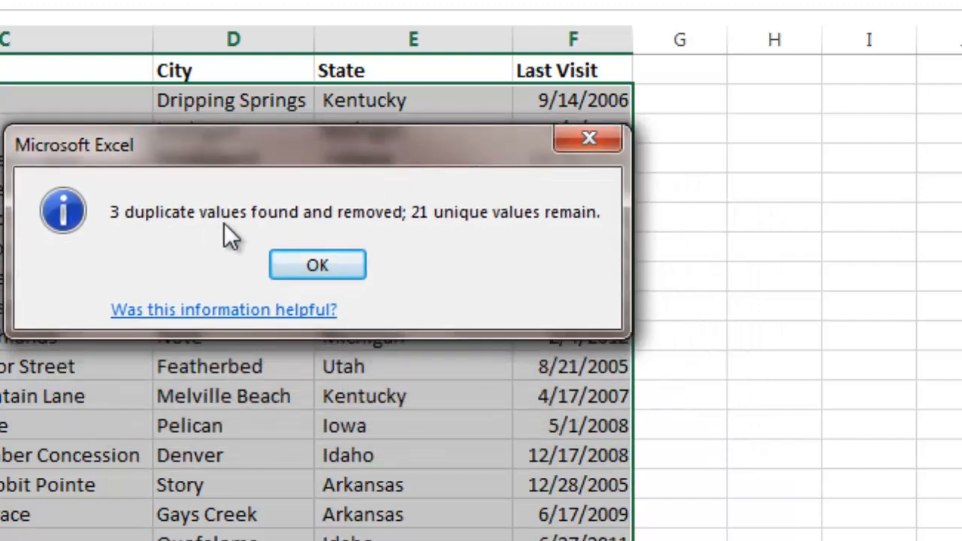
mouse_move(447, 248)
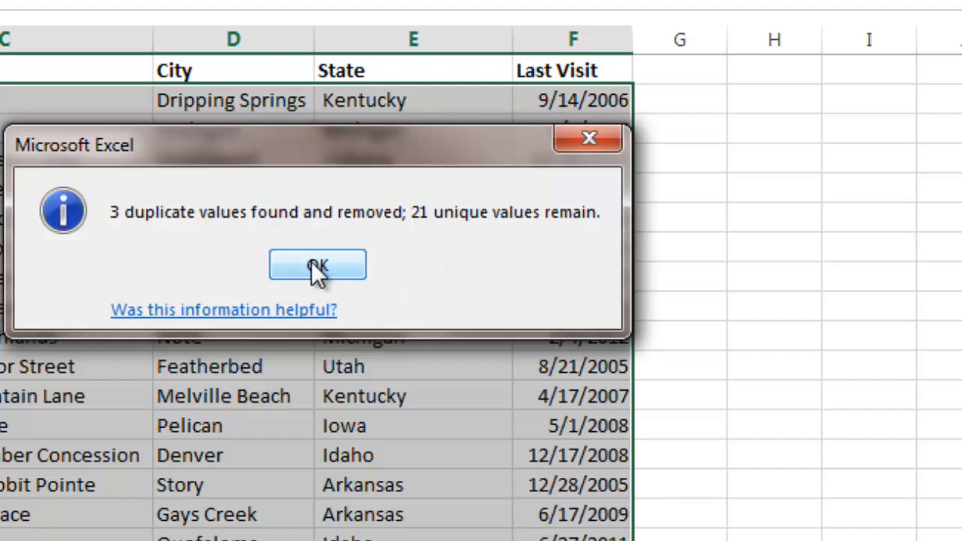
- Dismiss the summary reporting 3 duplicates removed and 21 unique rows remaining
click(316, 266)
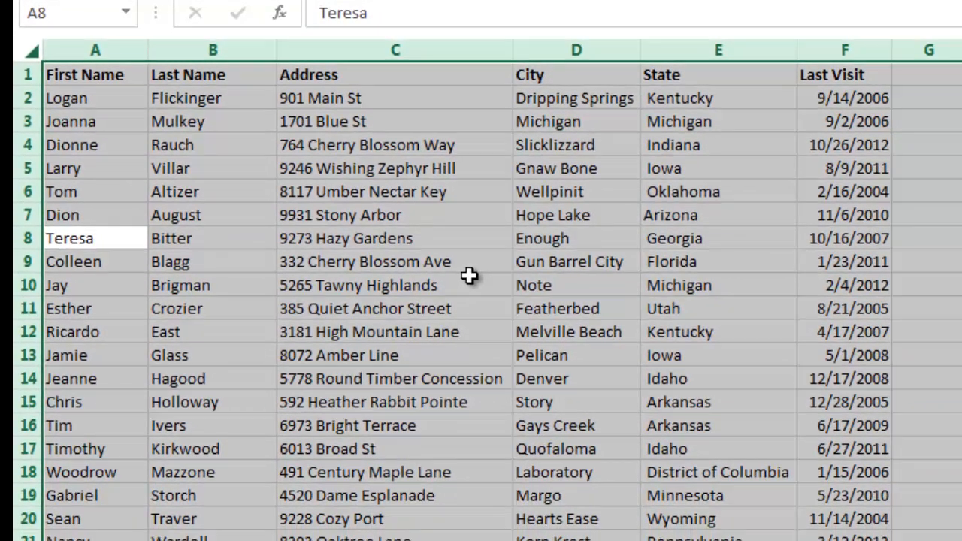
click(395, 285)
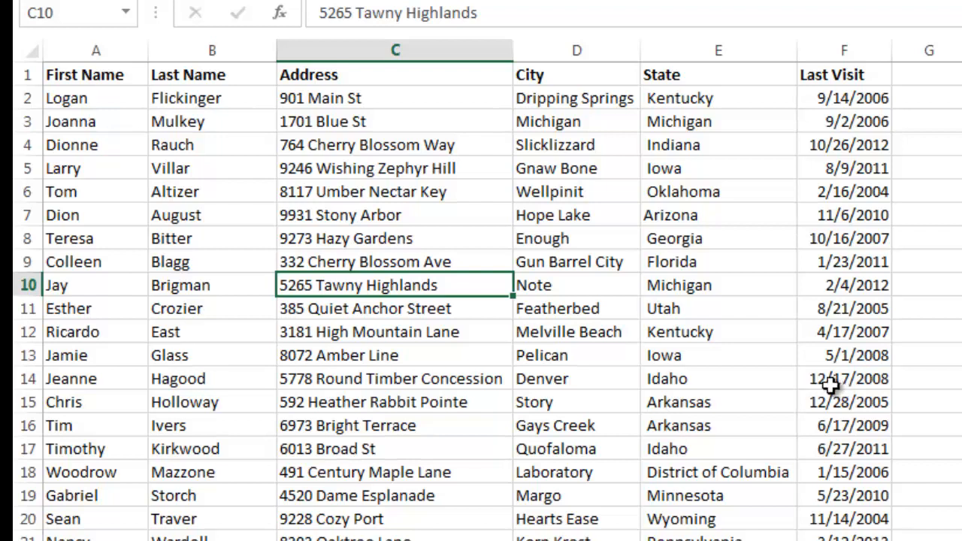
mouse_move(474, 179)
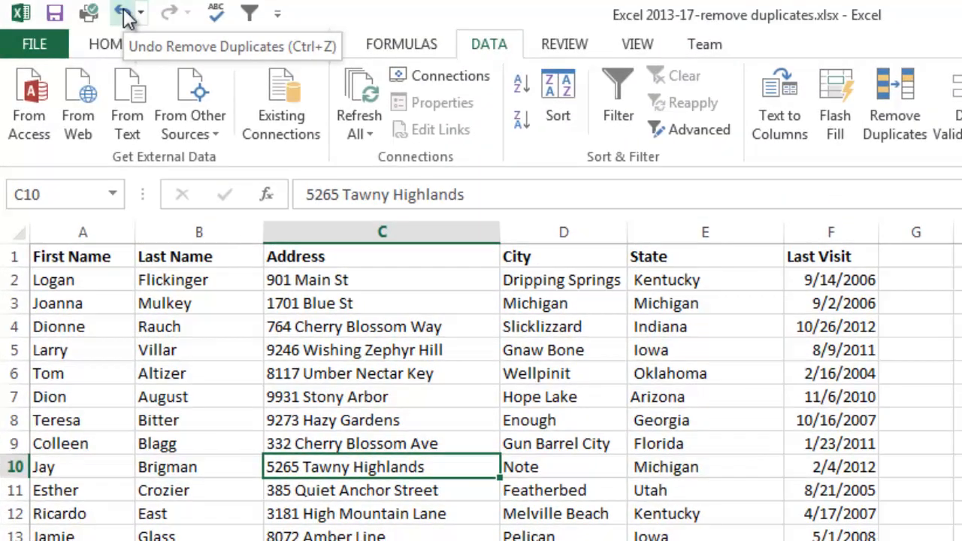
click(119, 13)
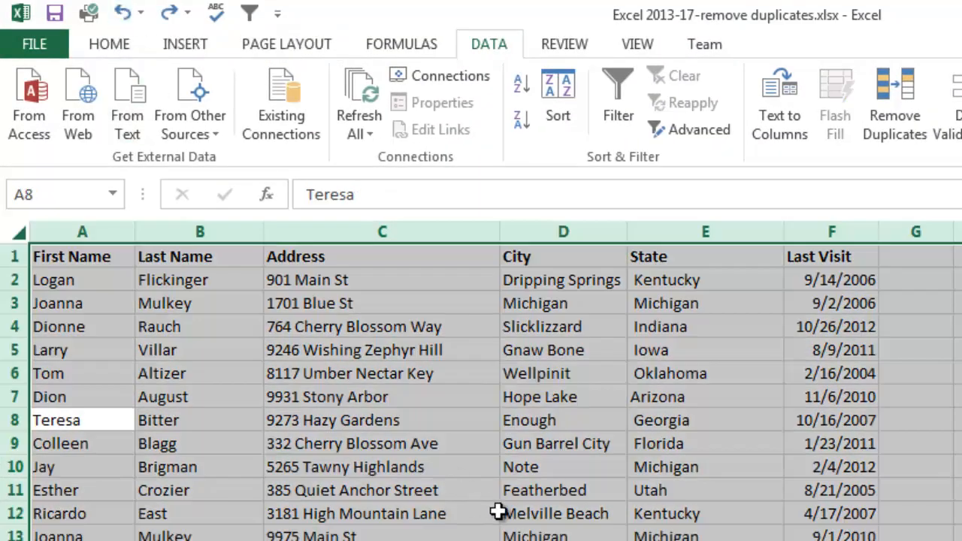
click(382, 513)
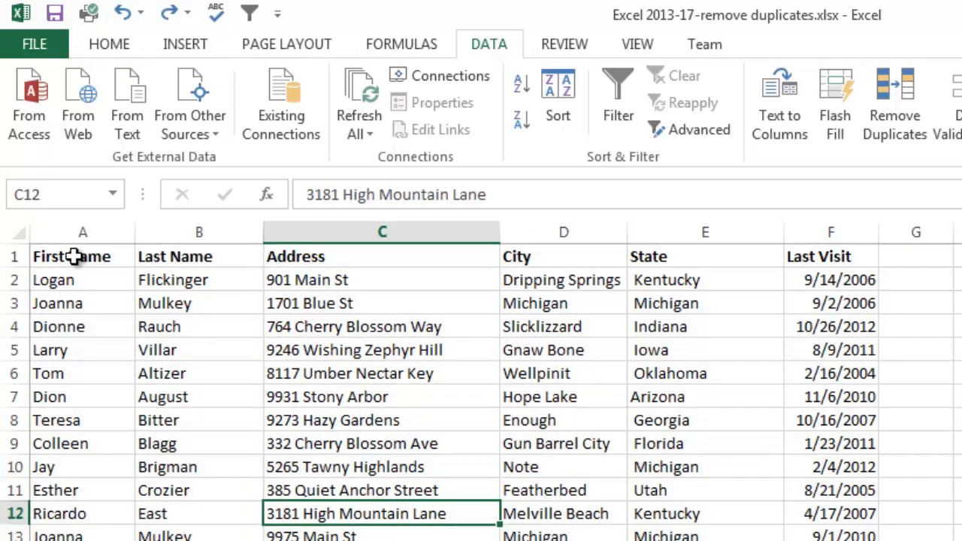
- Select the First Name and Last Name data in columns A and B
click(108, 44)
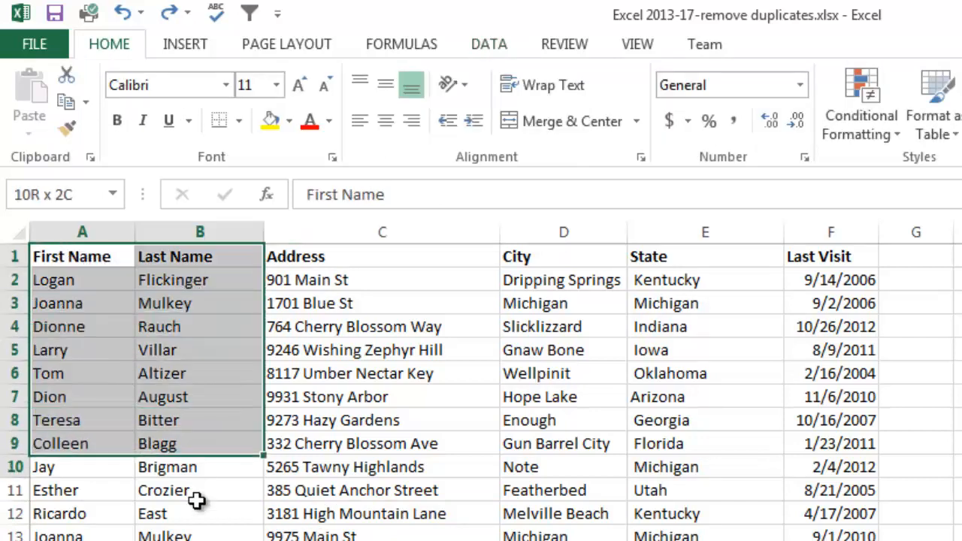
scroll(down, 3)
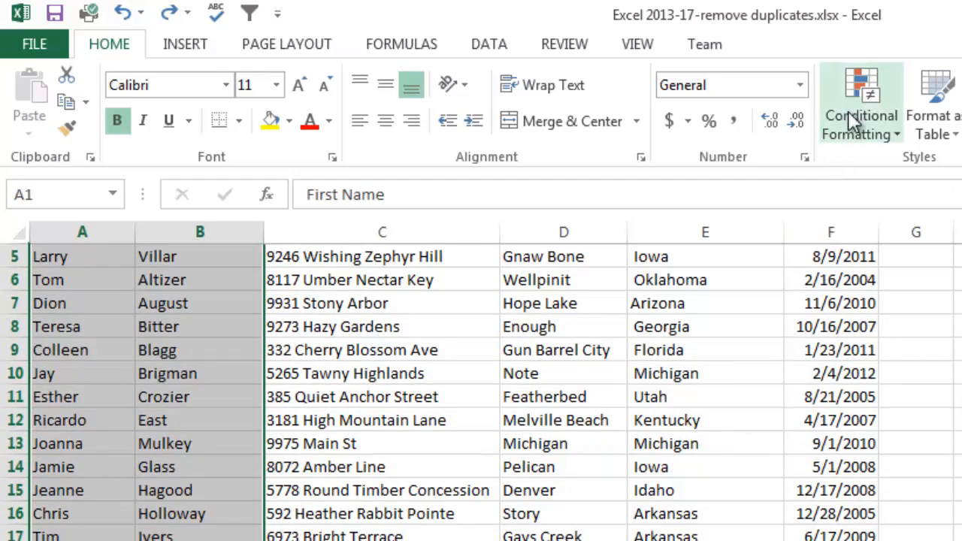
click(860, 113)
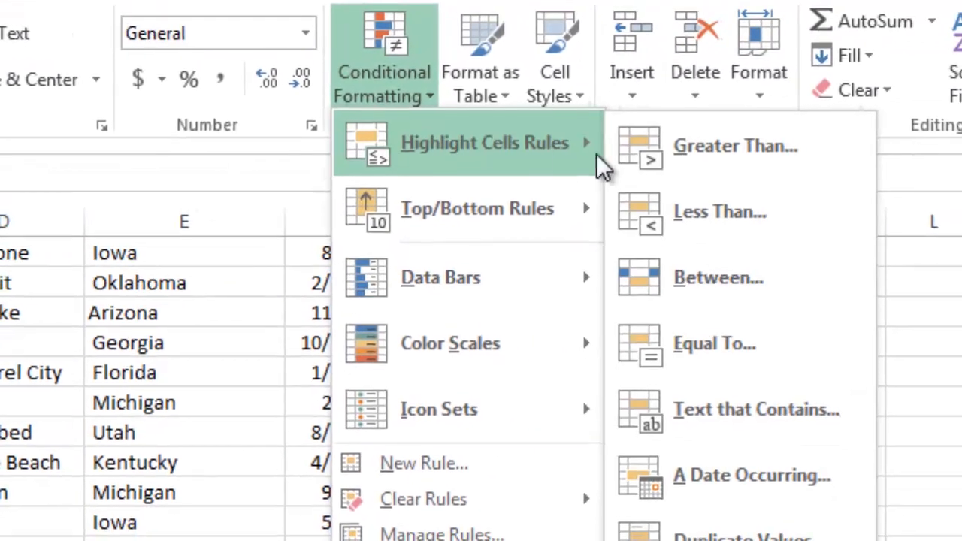
mouse_move(669, 481)
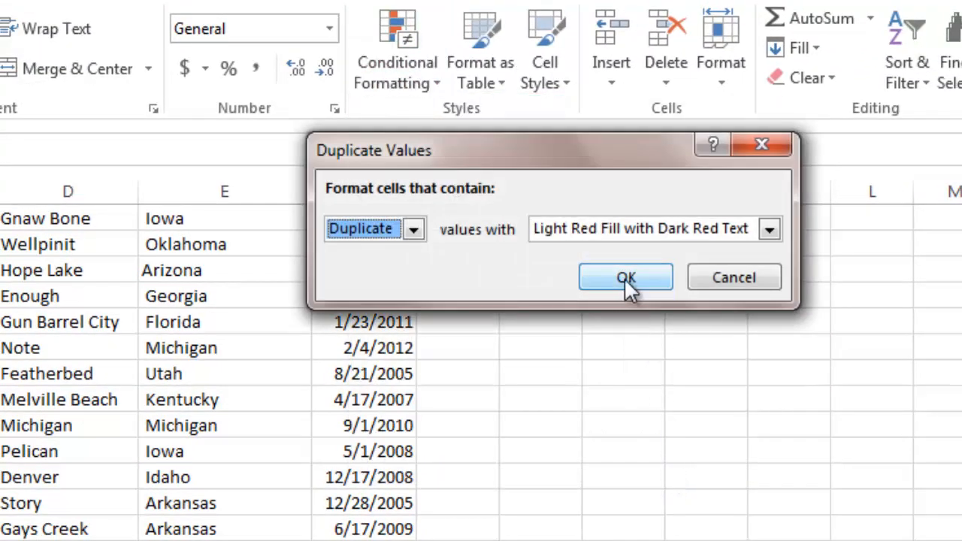
- Add a Duplicate Values rule using Light Red Fill with Dark Red Text
click(625, 277)
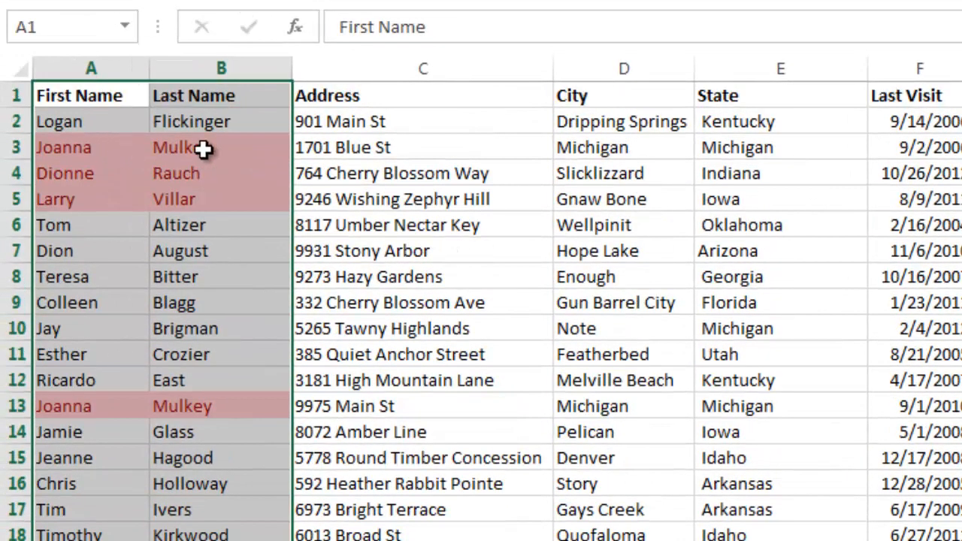
mouse_move(436, 272)
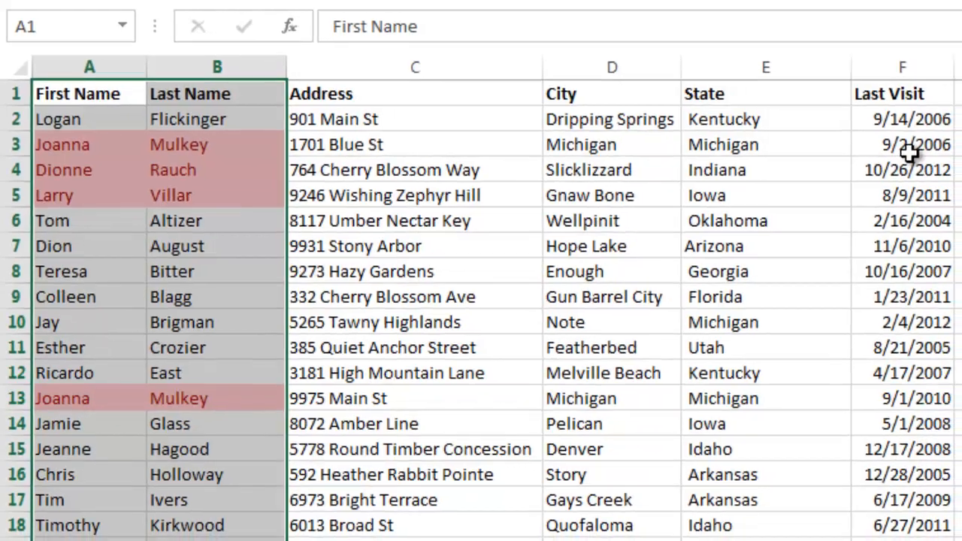
- Select all customer data and bring up the Sort & Filter choices
scroll(down, 3)
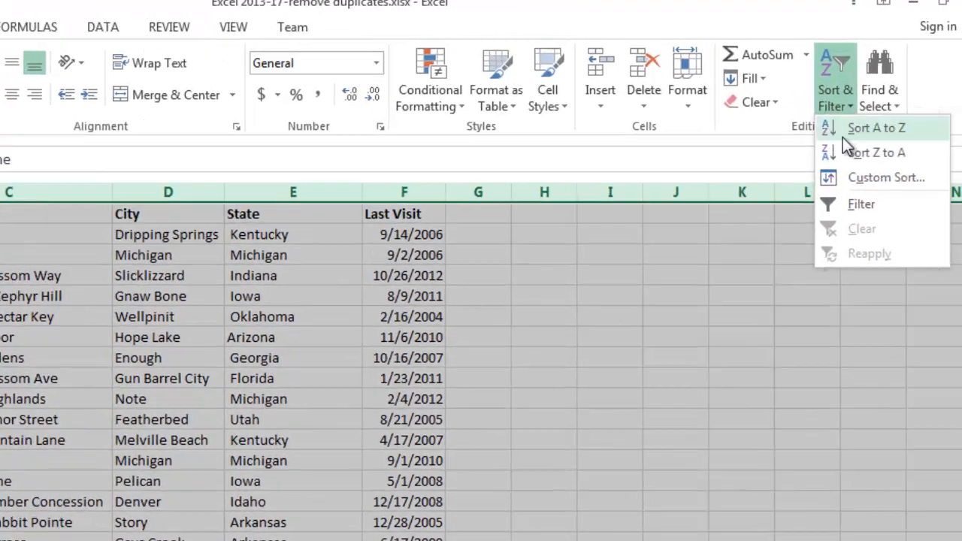
- In Custom Sort, set the first level to Last Name by cell colour
click(885, 177)
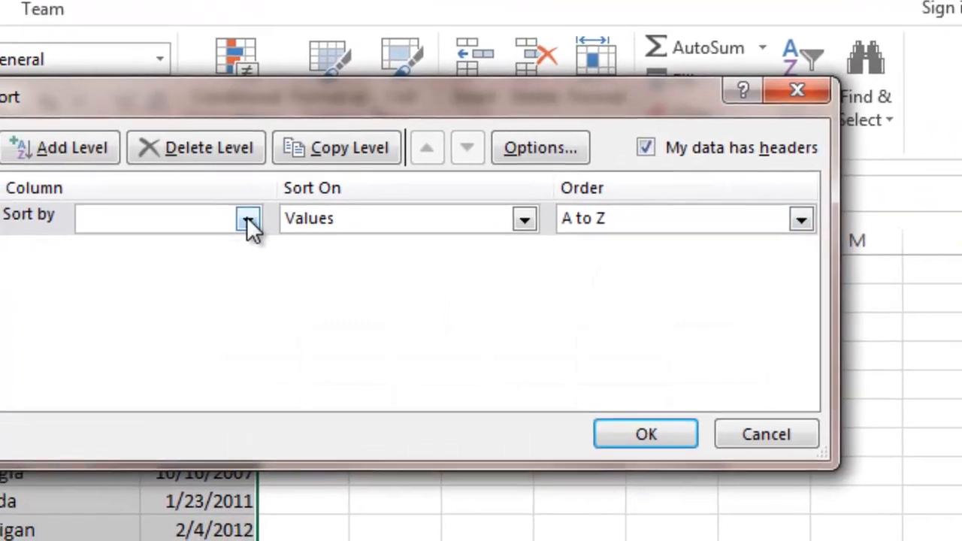
click(248, 219)
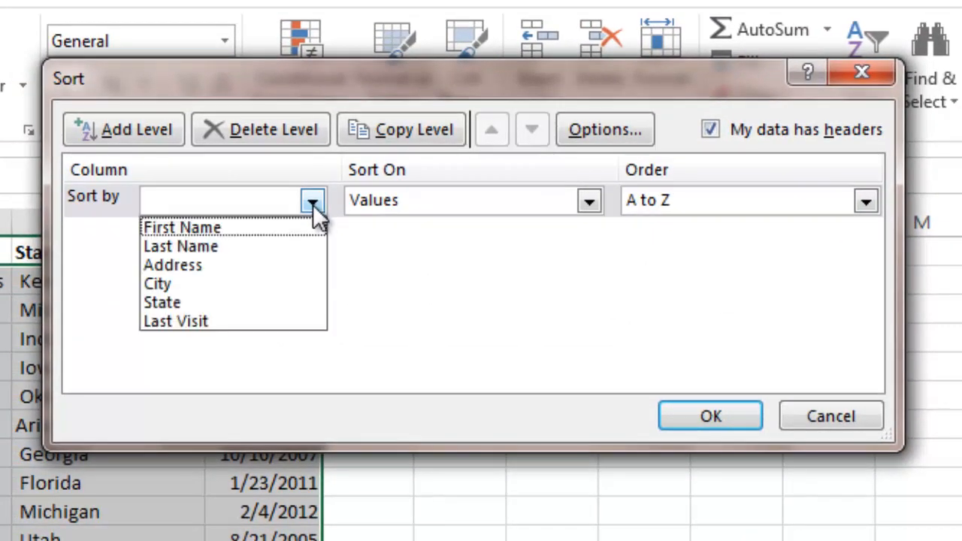
click(181, 246)
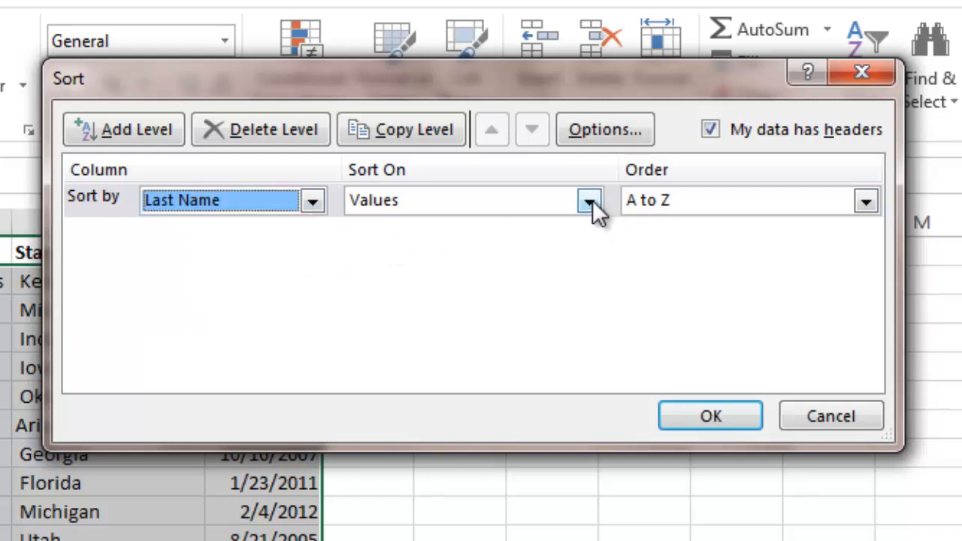
click(588, 200)
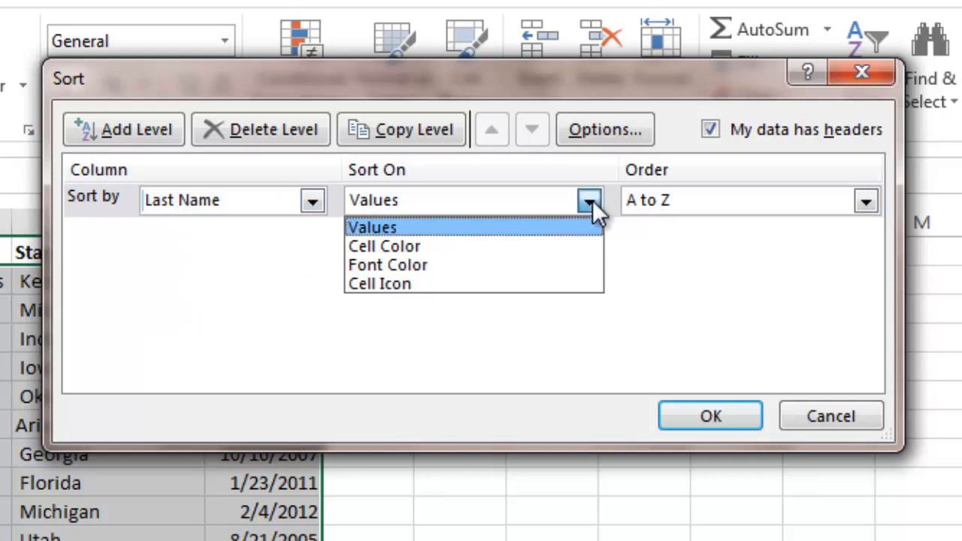
click(383, 246)
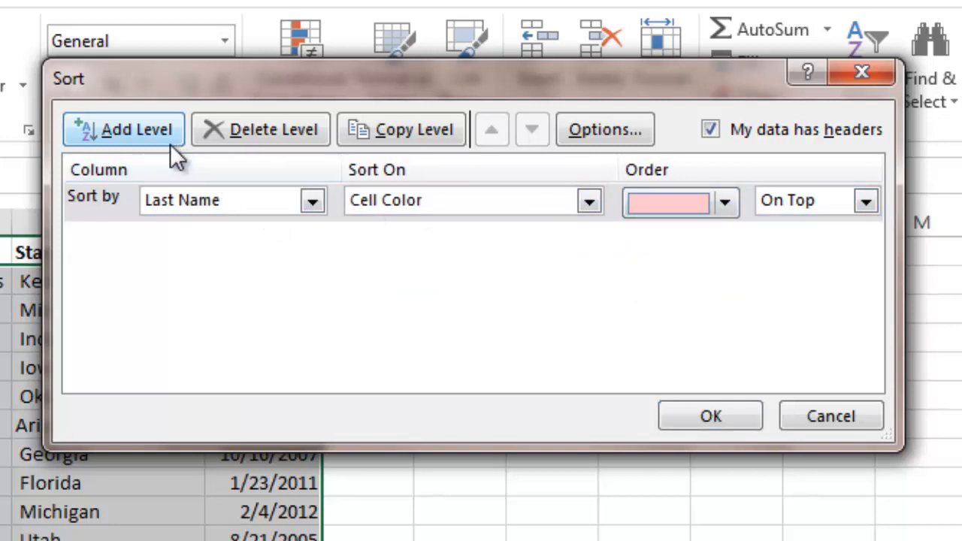
- Add First Name by pink cell colour on top and Last Name A to Z, then sort
click(124, 128)
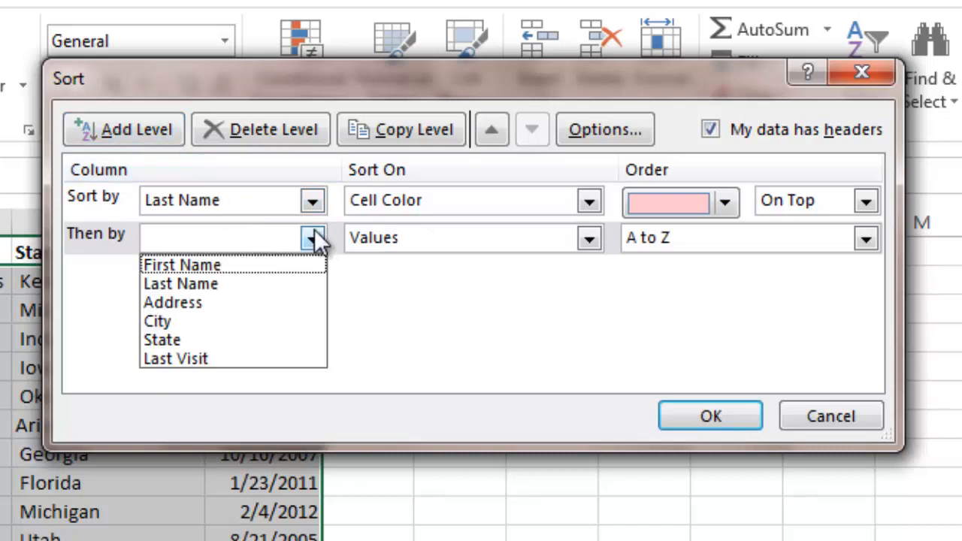
click(588, 238)
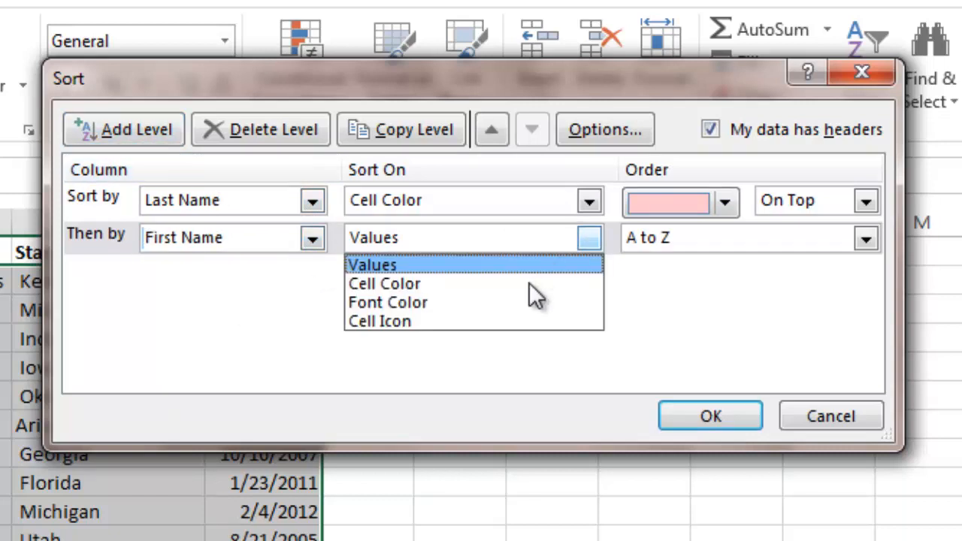
click(384, 284)
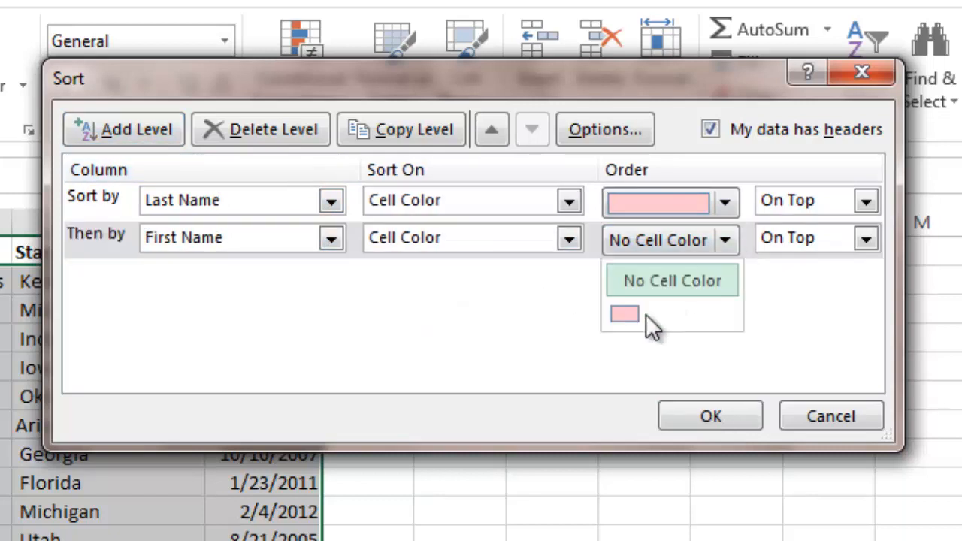
click(623, 313)
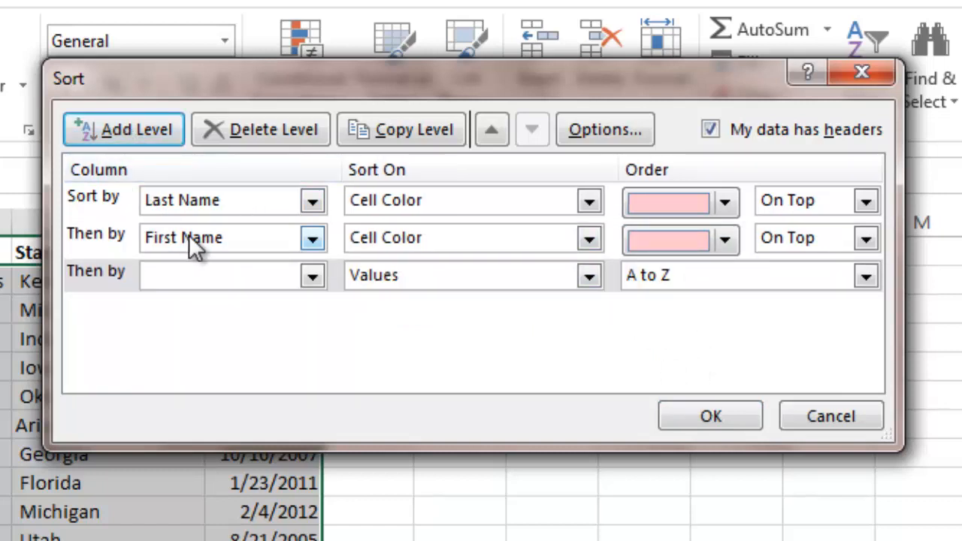
click(312, 275)
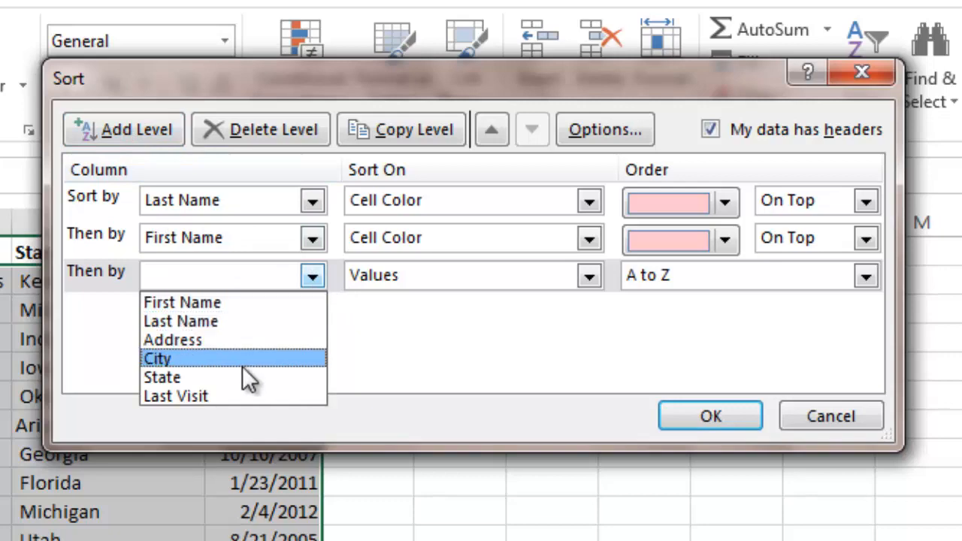
click(180, 321)
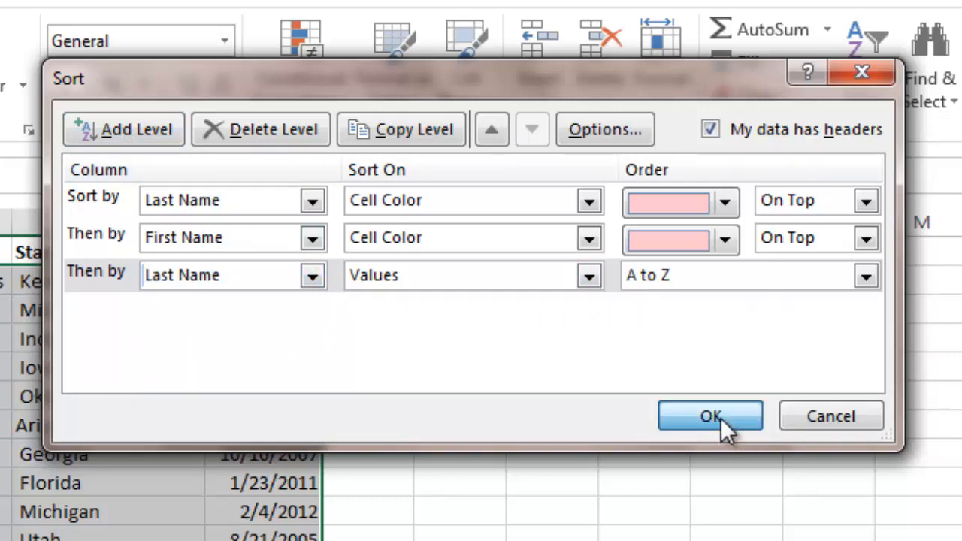
click(709, 415)
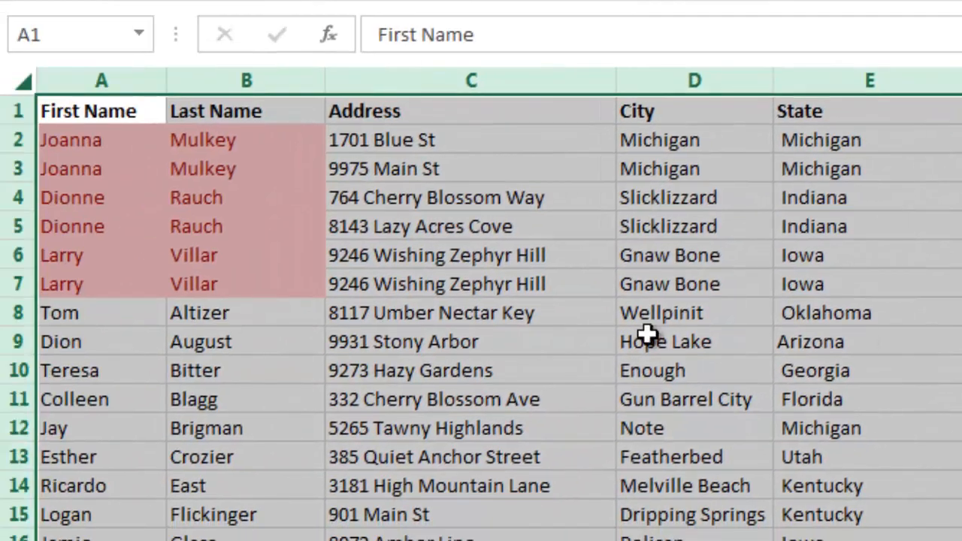
mouse_move(113, 143)
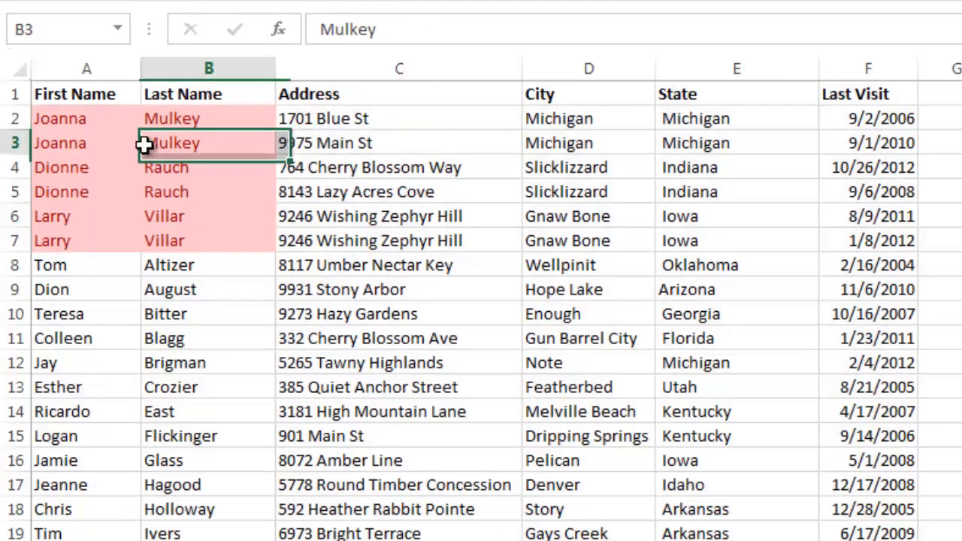
click(868, 118)
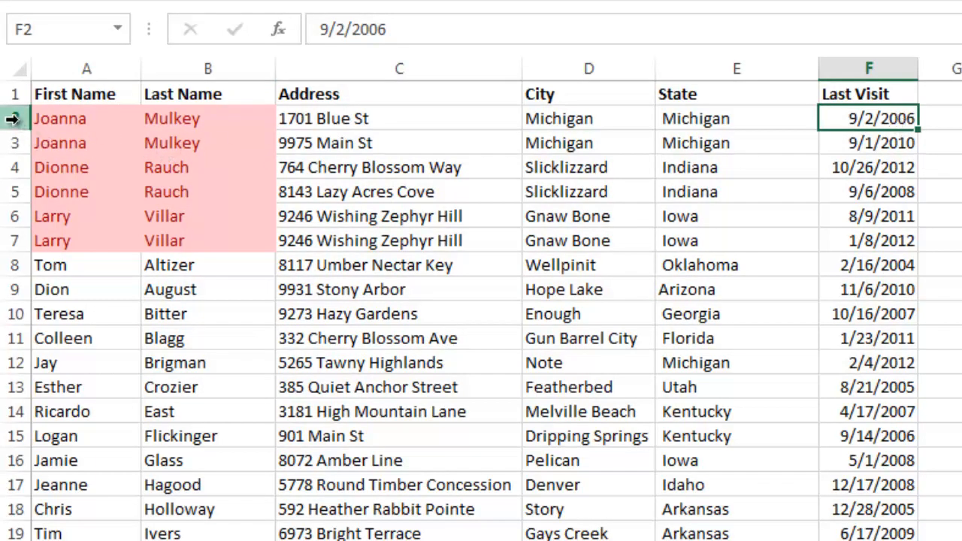
mouse_move(895, 139)
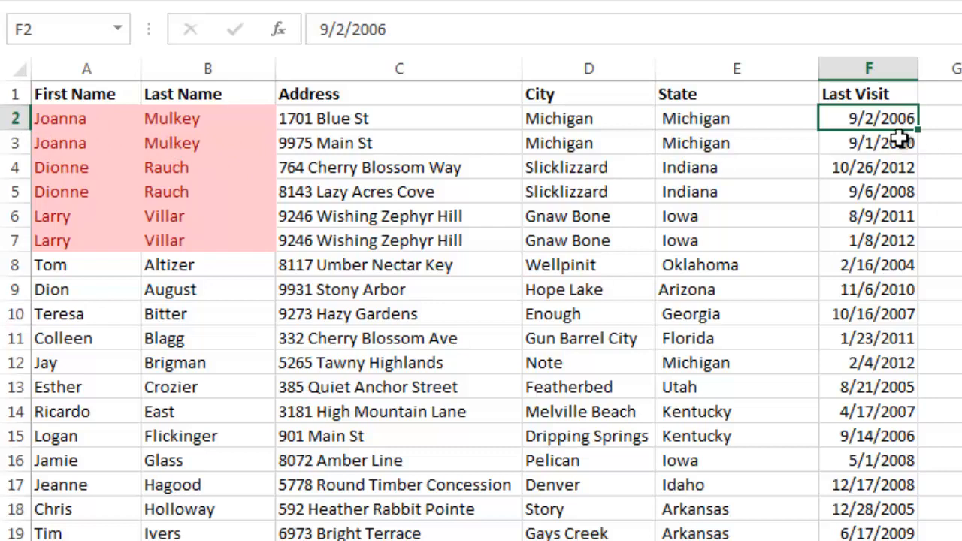
click(86, 118)
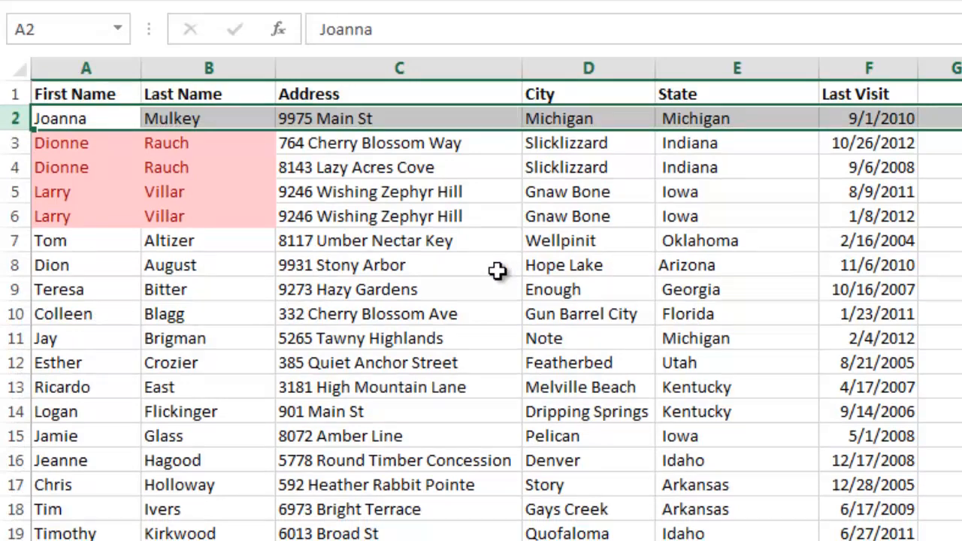
mouse_move(365, 473)
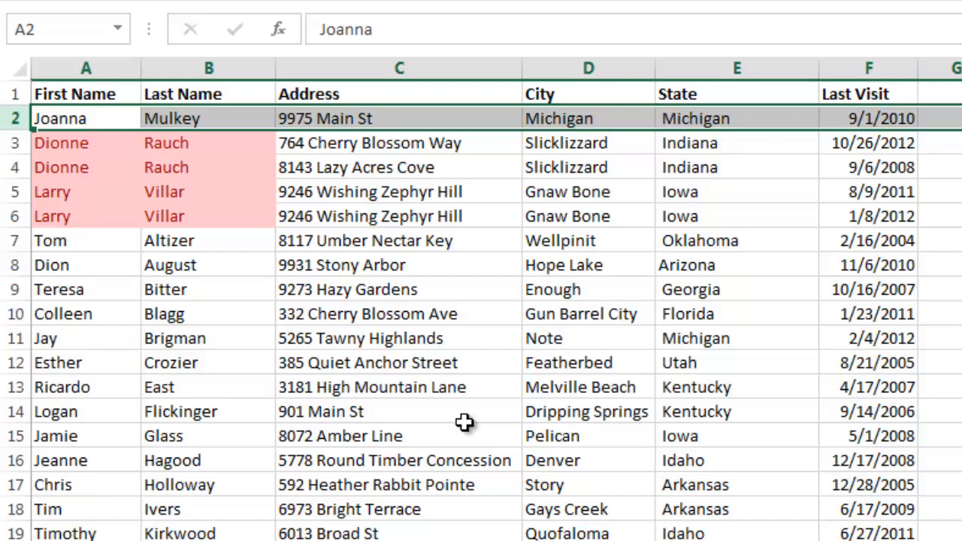
mouse_move(479, 408)
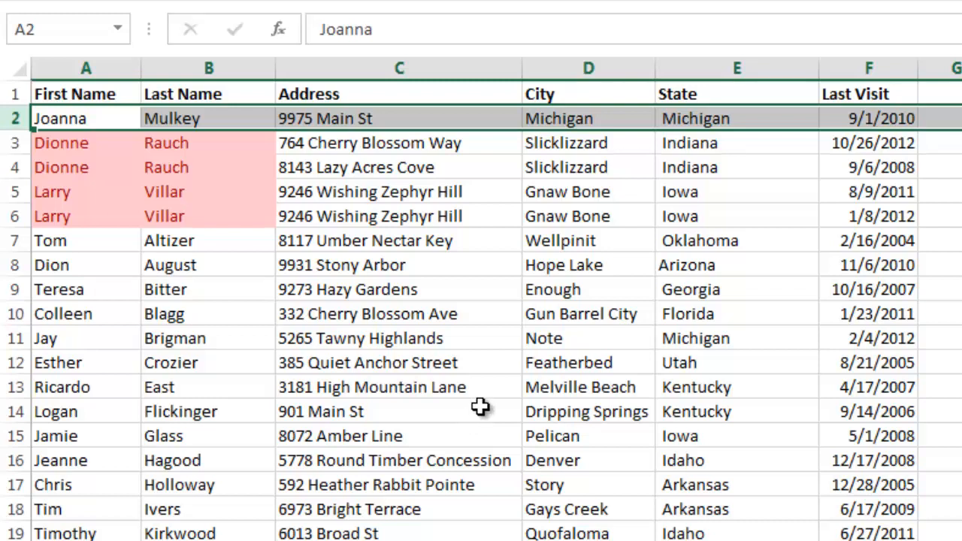